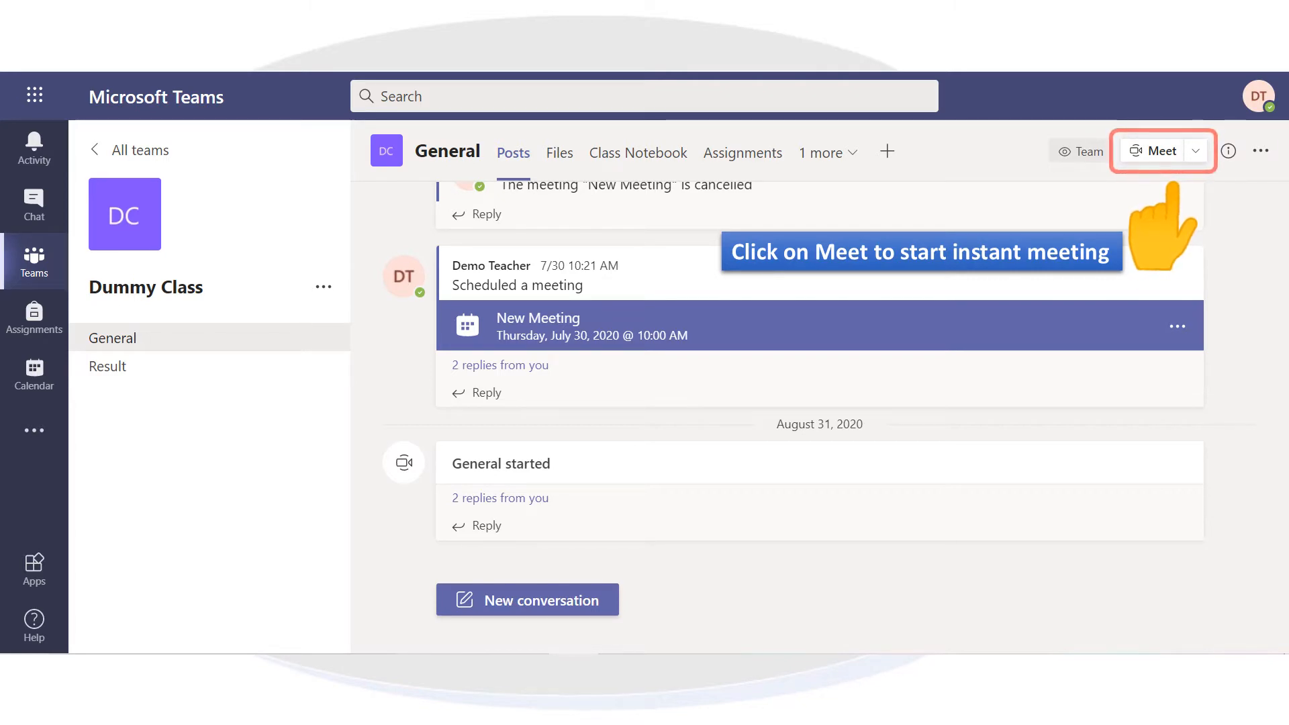
Step: Start an instant Meet-now meeting in the General channel with the Participants panel showing
{"action": "left_click", "coordinate": [1157, 150]}
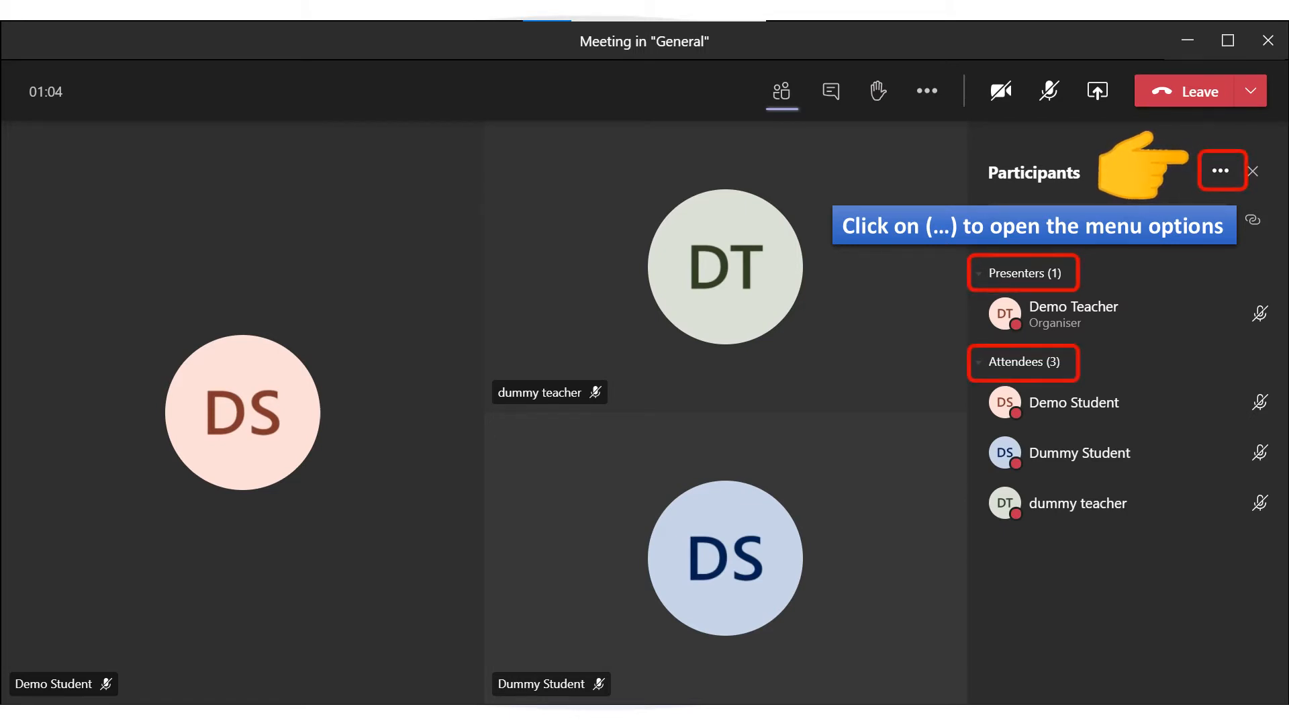
Step: Choose 'Don't allow attendees to unmute' from the Participants panel's more-options menu
{"action": "left_click", "coordinate": [1220, 171]}
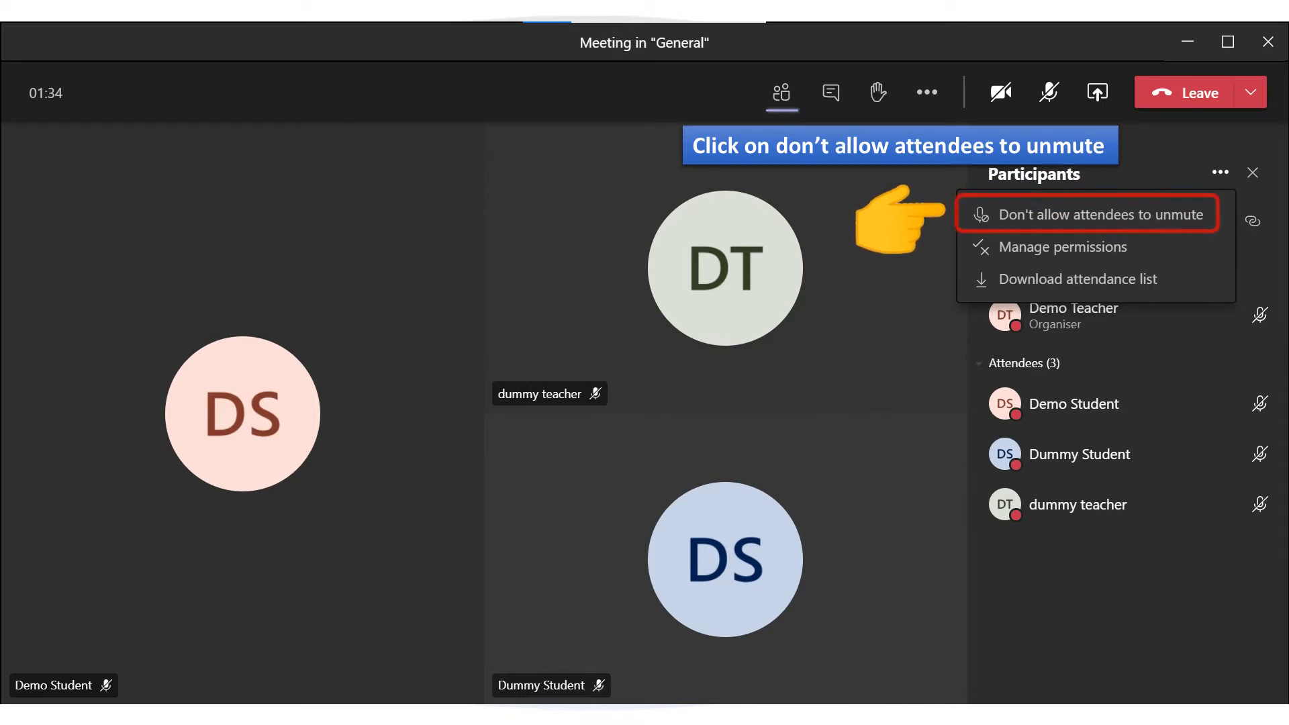
{"action": "left_click", "coordinate": [1101, 214]}
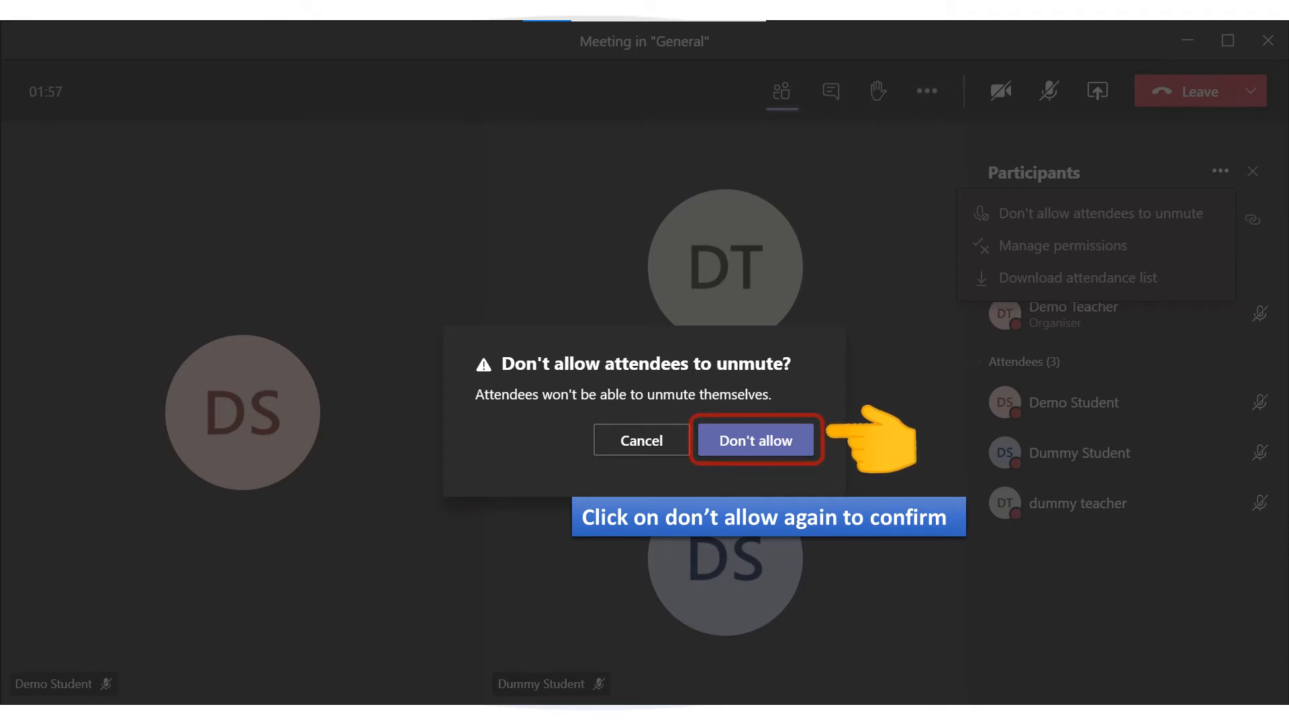
{"action": "left_click", "coordinate": [755, 439]}
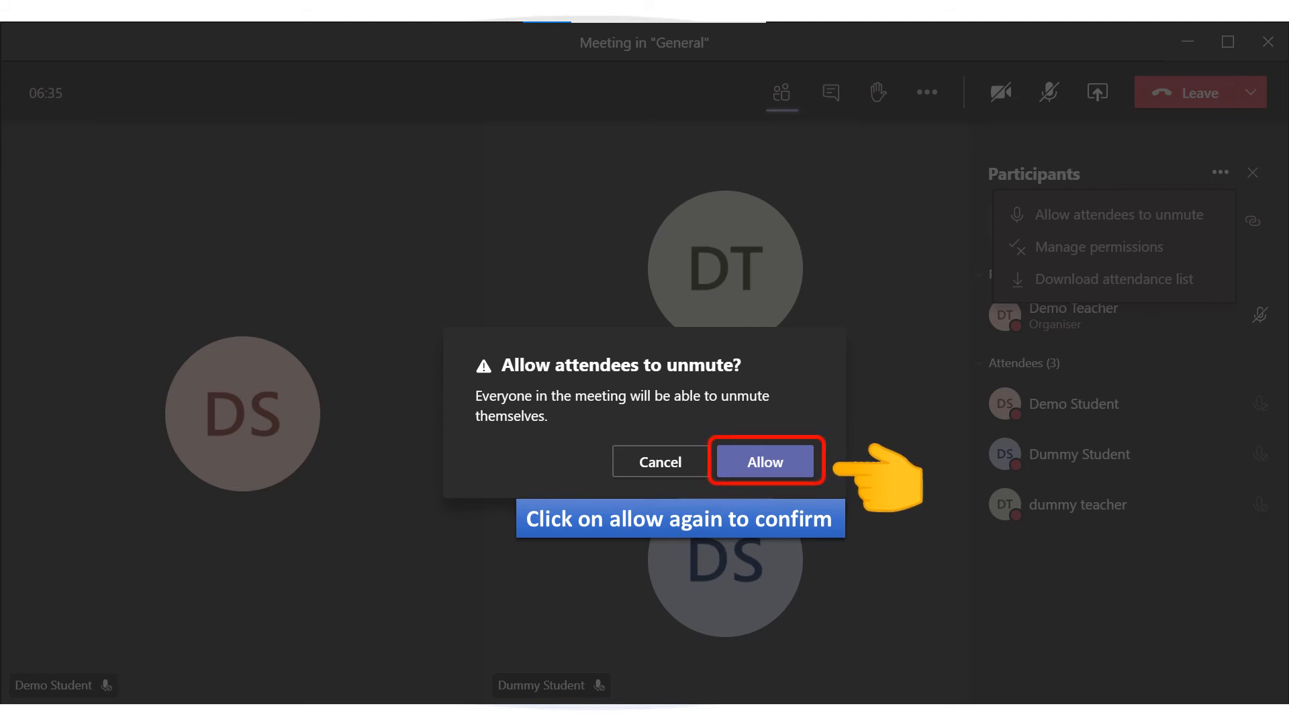
Step: Confirm Allow so attendees can unmute themselves again
{"action": "left_click", "coordinate": [764, 462]}
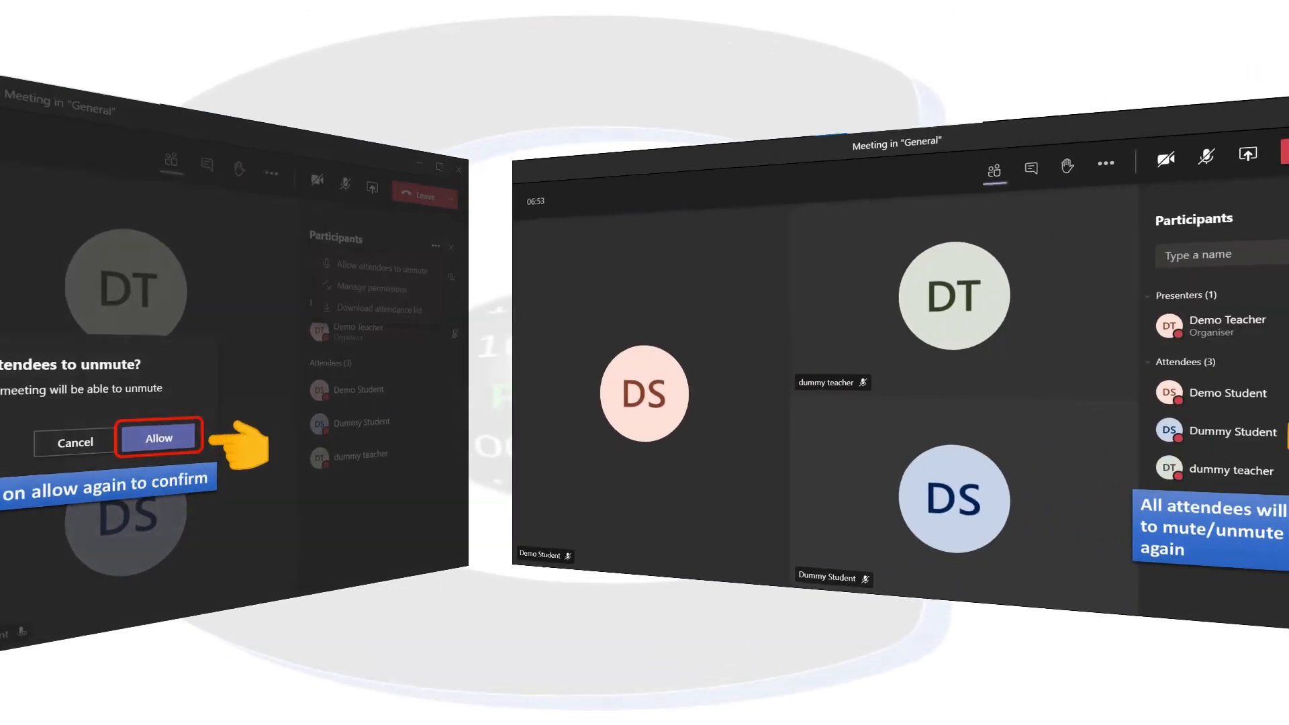
{"action": "left_click", "coordinate": [158, 438]}
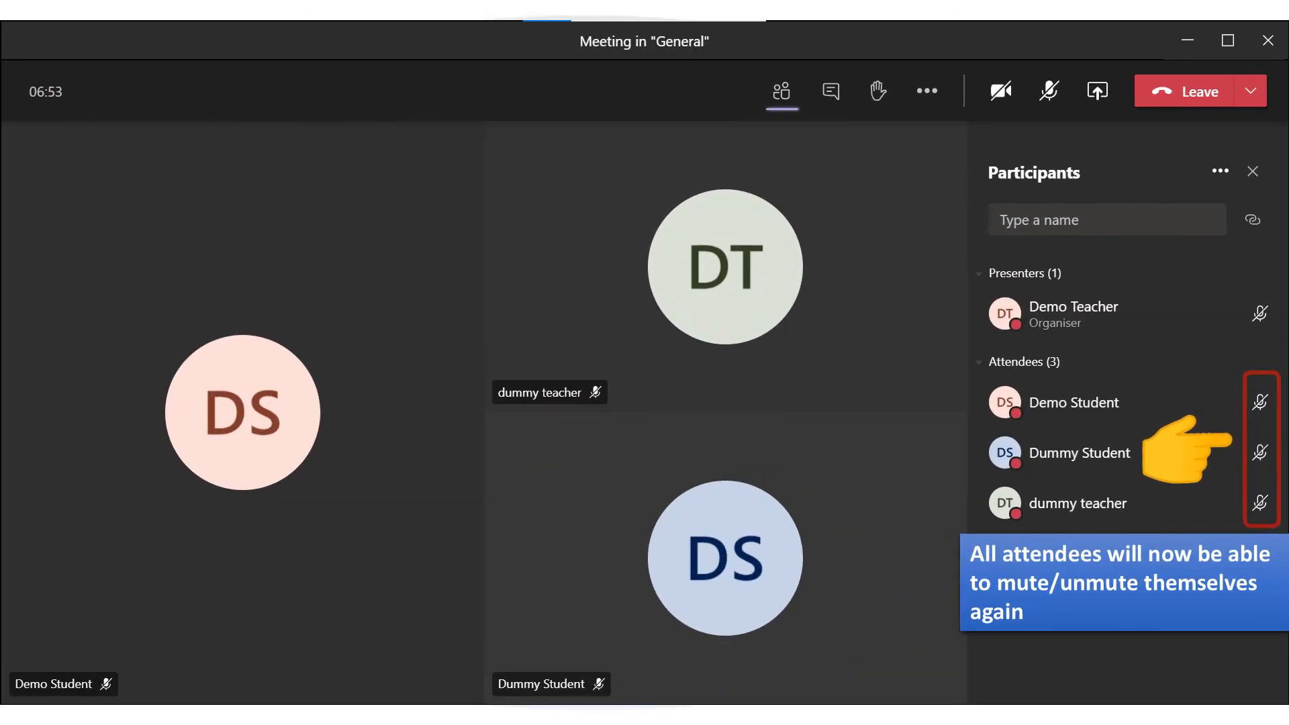